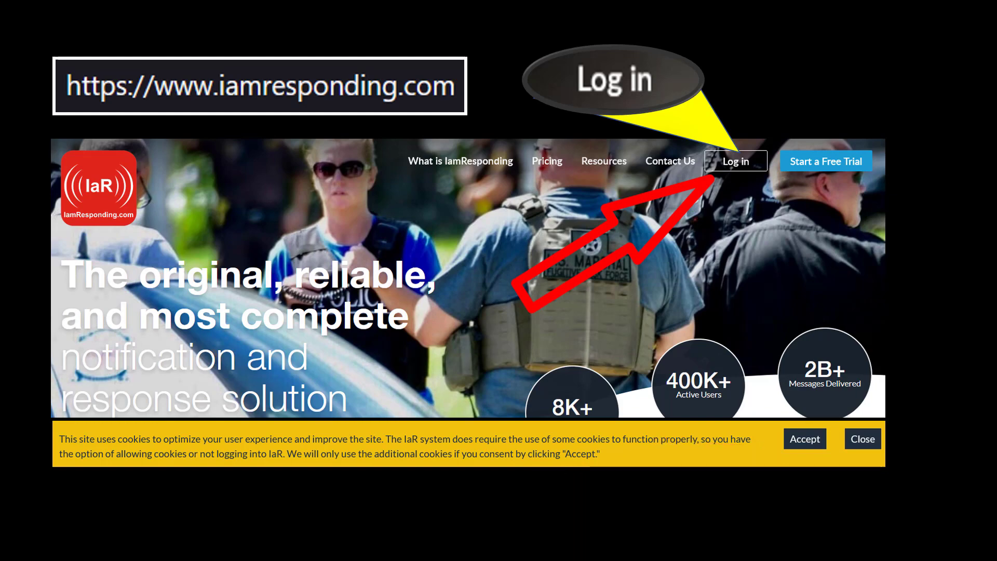
- Log in on iamresponding.com with agency name, member username and password
click(736, 161)
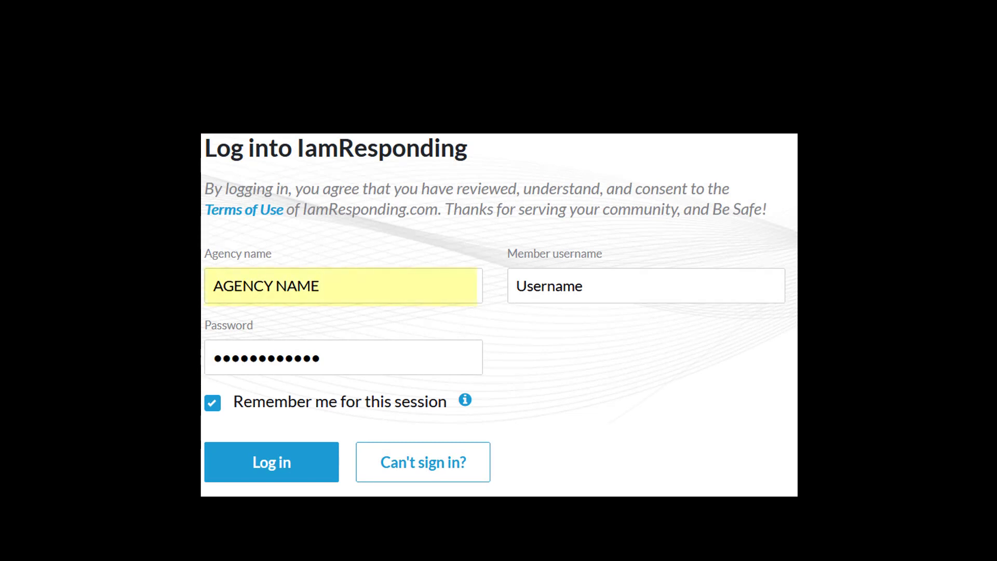
click(342, 285)
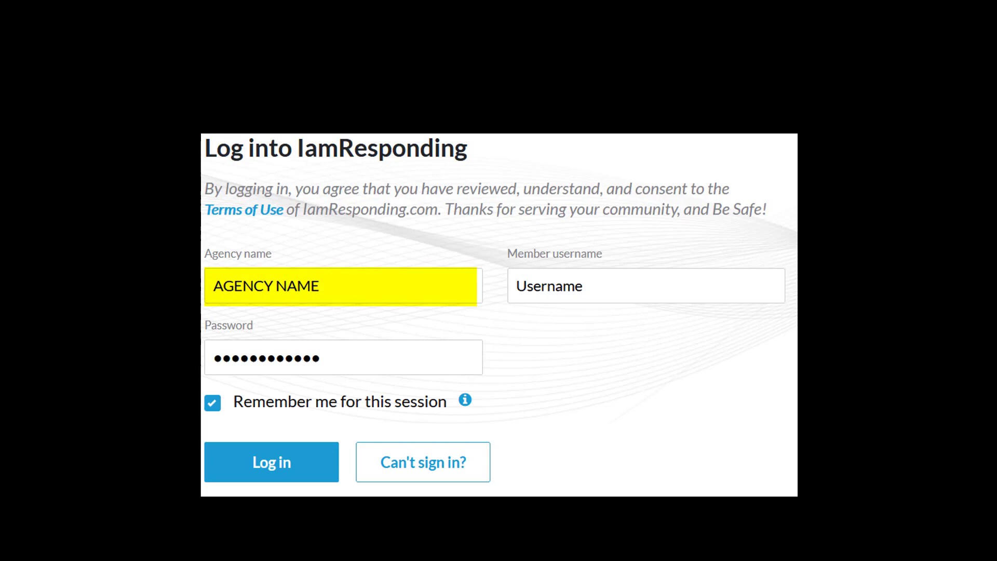
click(645, 285)
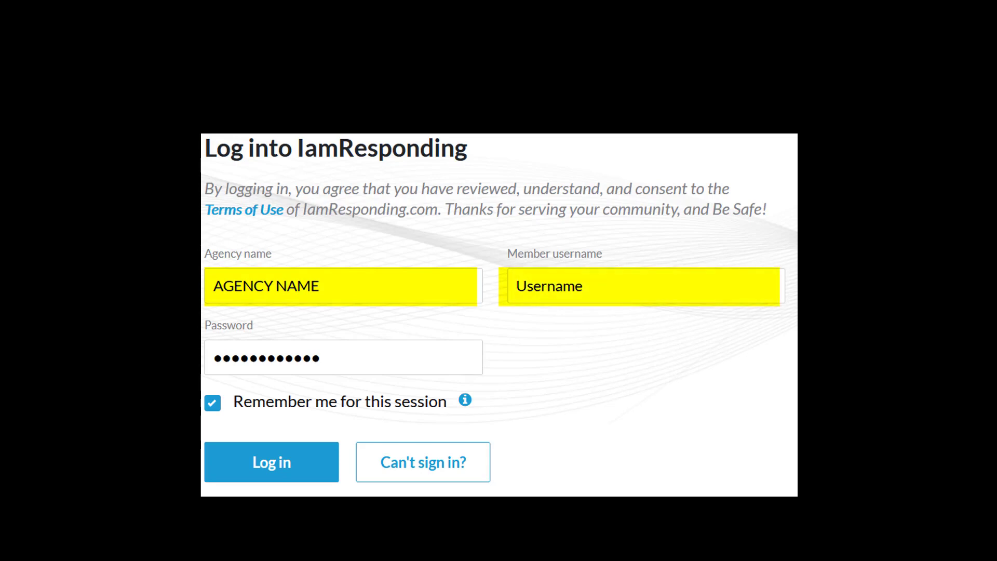
click(342, 357)
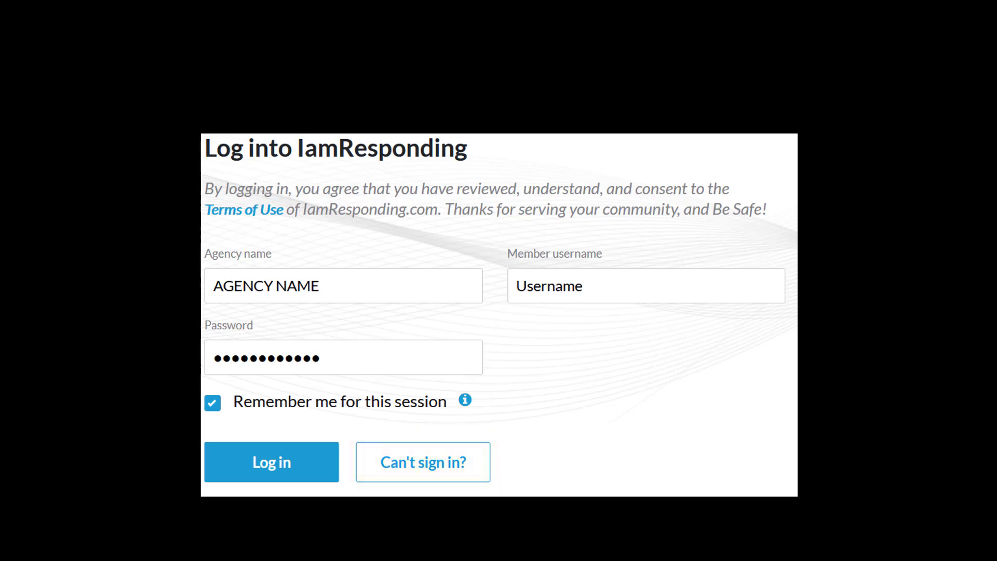
click(271, 462)
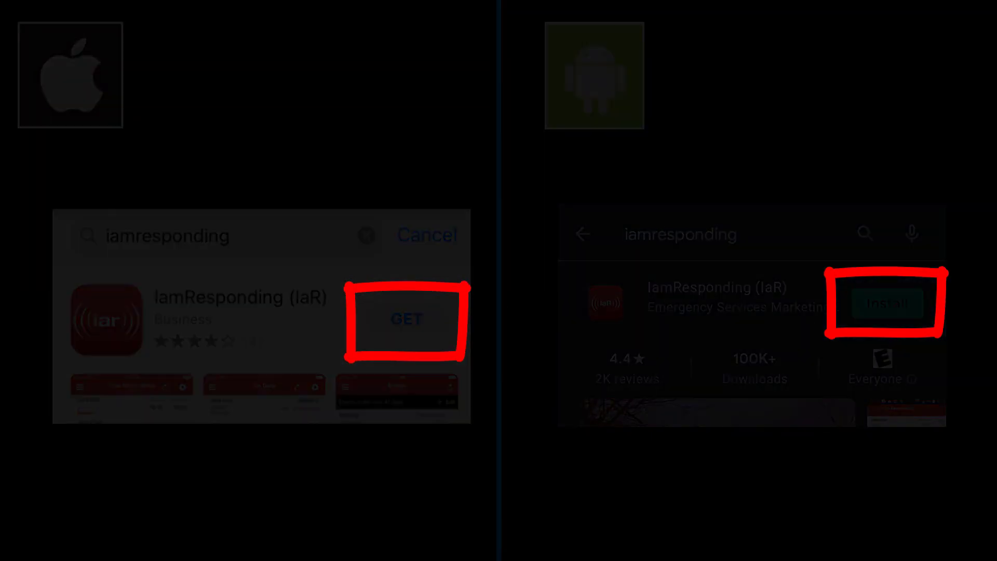
- Allow IaR to send notifications on the phone
click(406, 318)
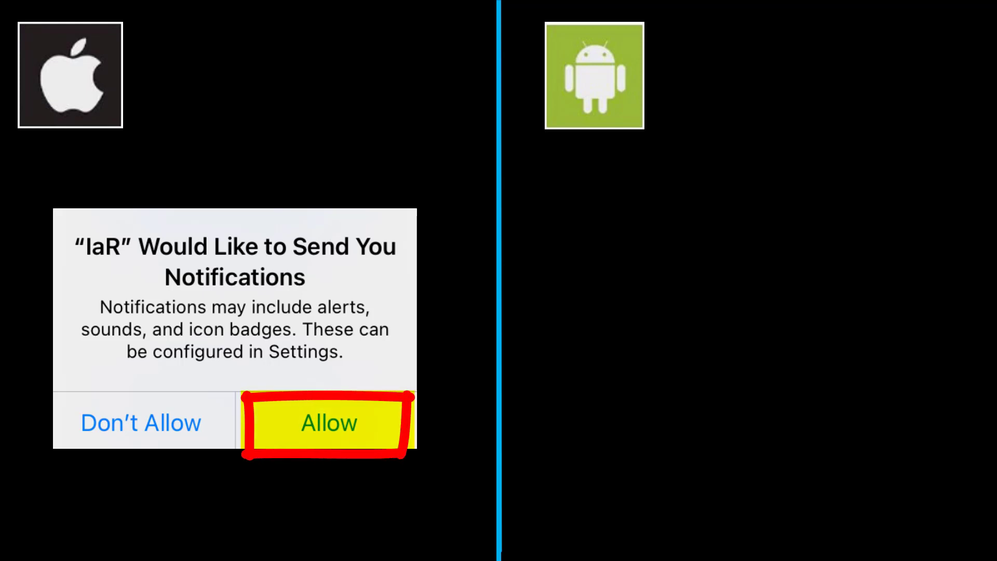
click(328, 422)
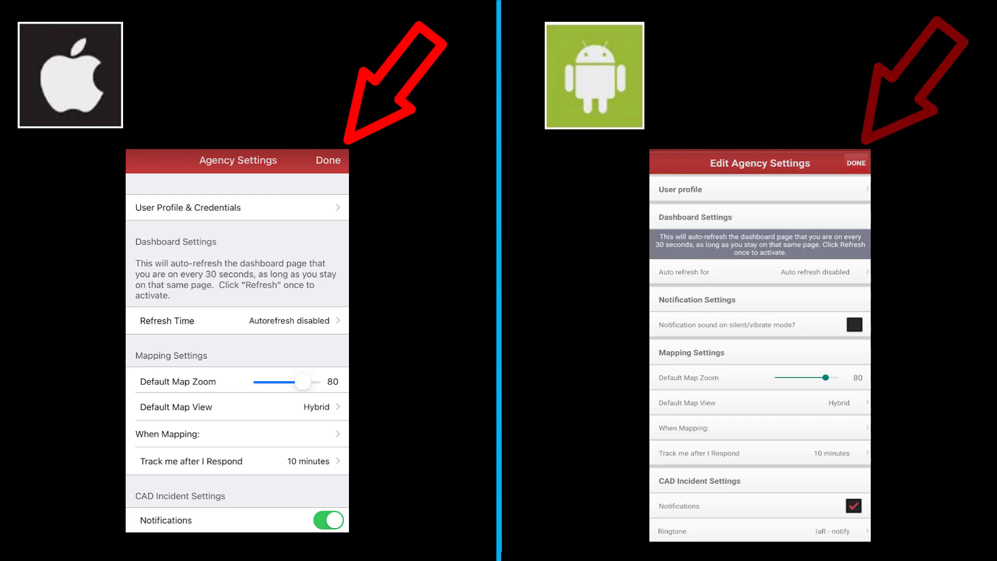
- Close Agency Settings with Done and select the training agency in the Agencies list
click(328, 160)
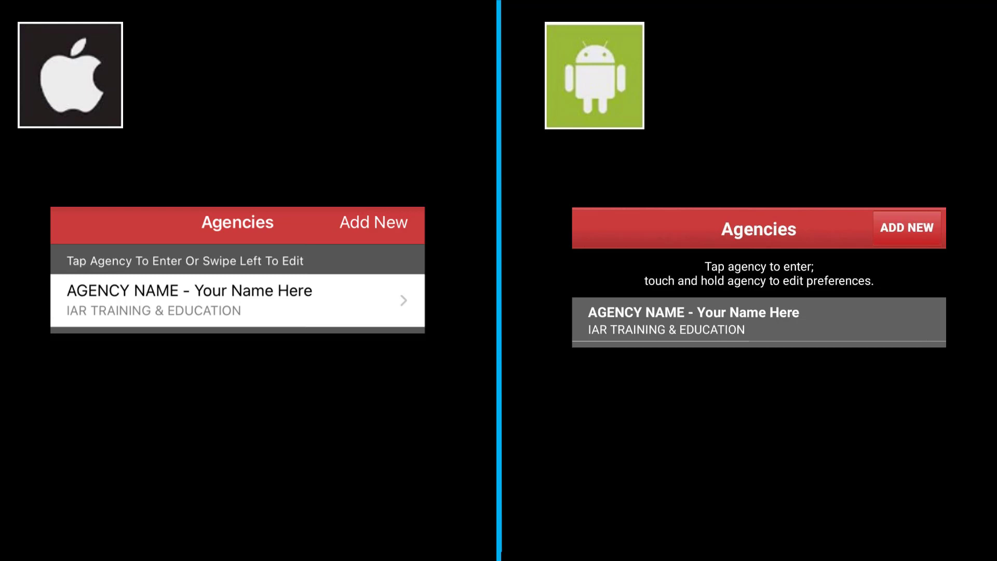
click(237, 300)
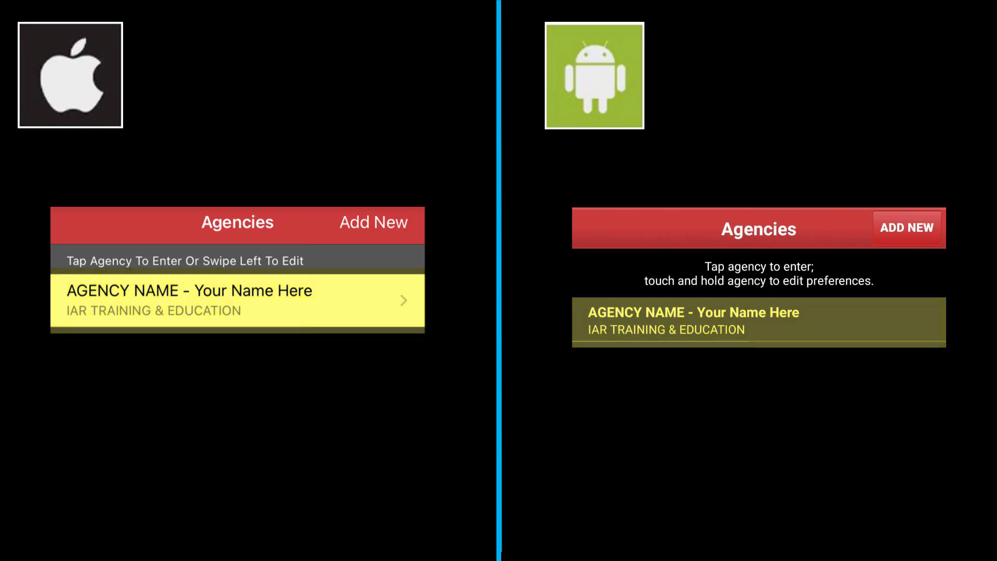
- Enter the training agency and open the hamburger menu listing Mapping, Incidents and Chats
click(237, 300)
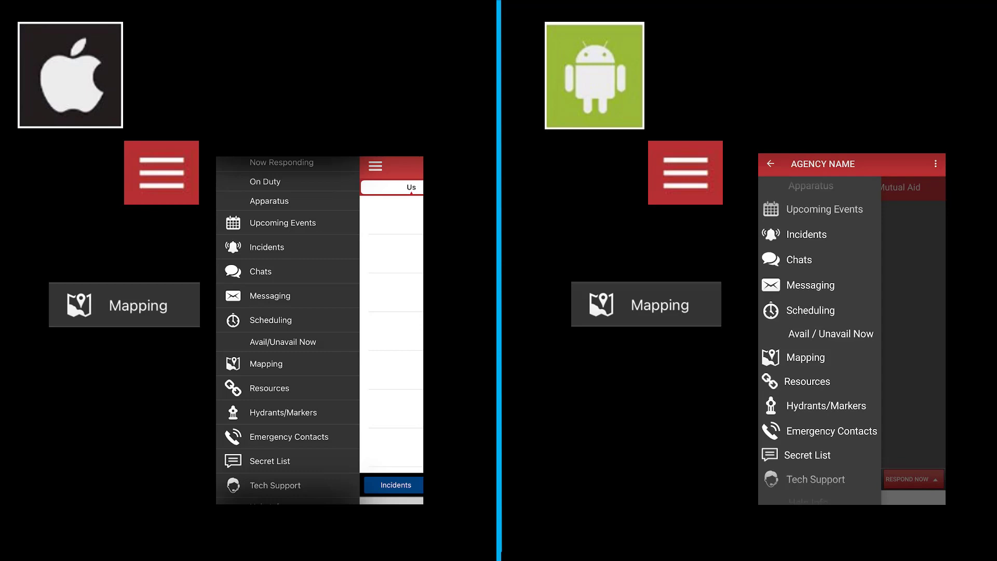
click(266, 364)
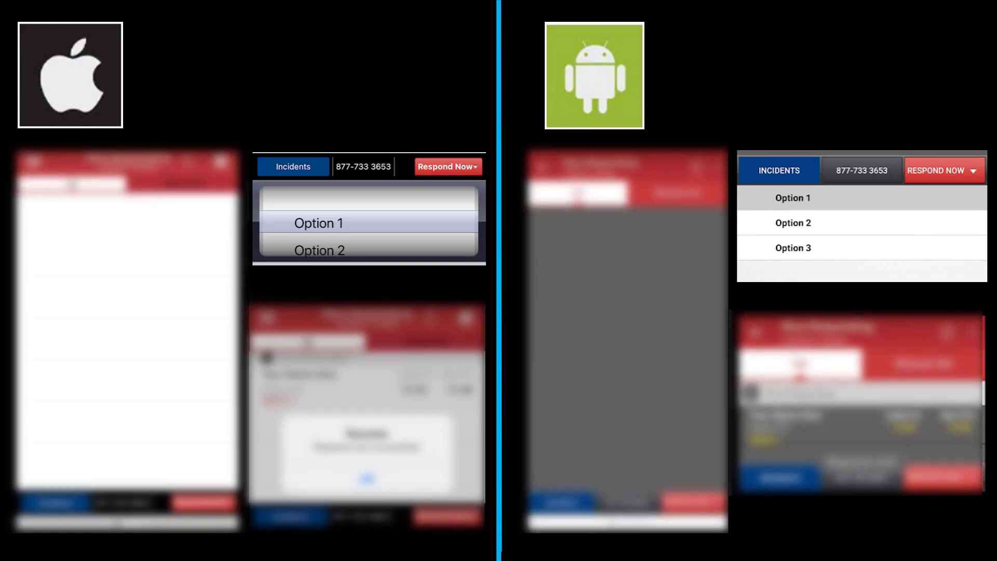
- Respond Now with Option 1 and dismiss the Success message
click(319, 222)
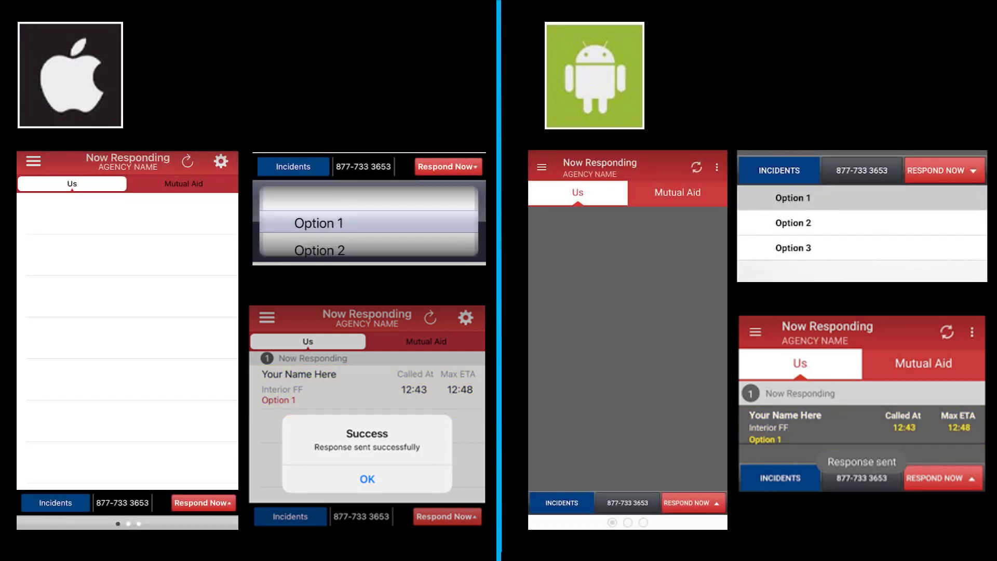
click(33, 161)
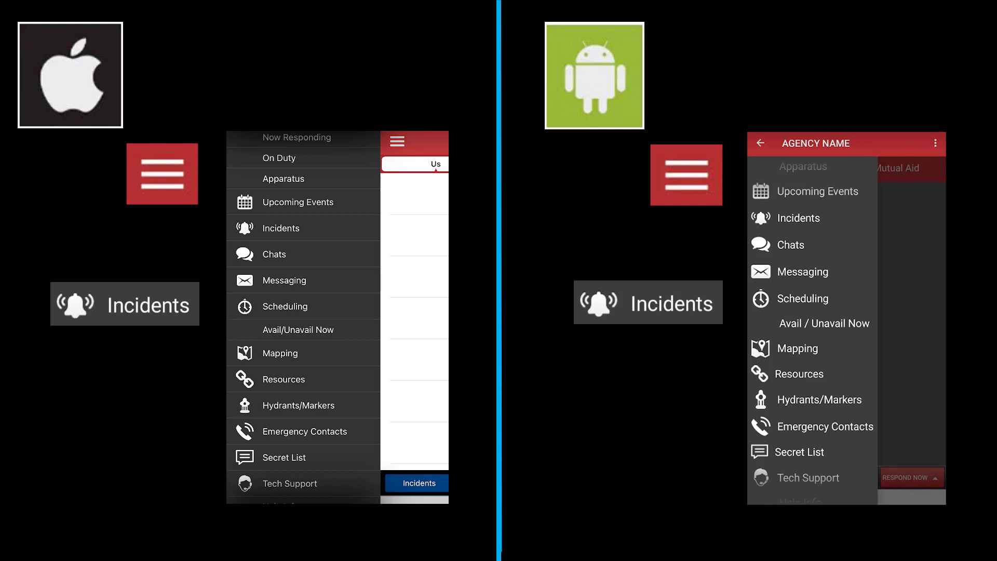
- Open Incidents from the hamburger menu to view CAD Incidents
click(281, 228)
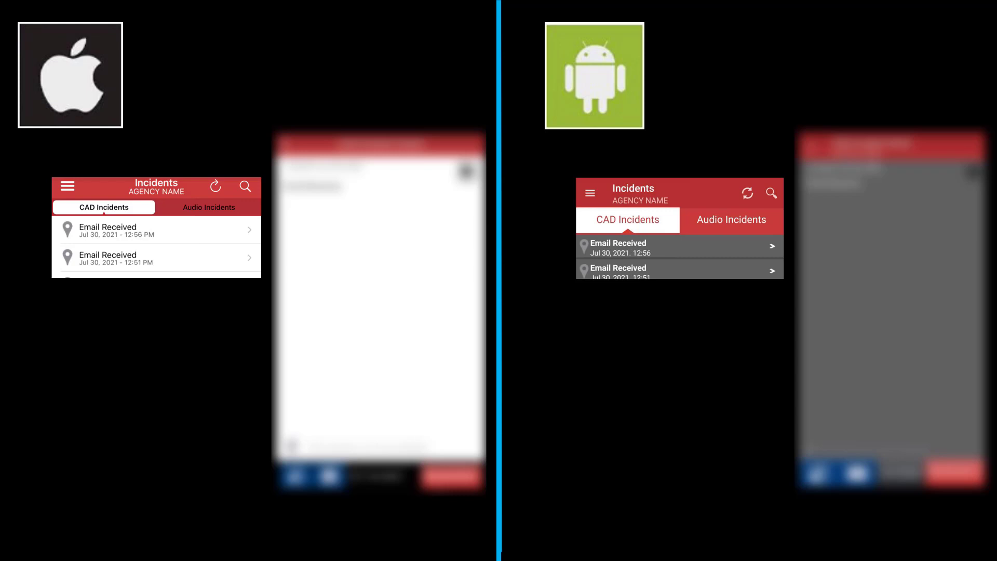
click(156, 230)
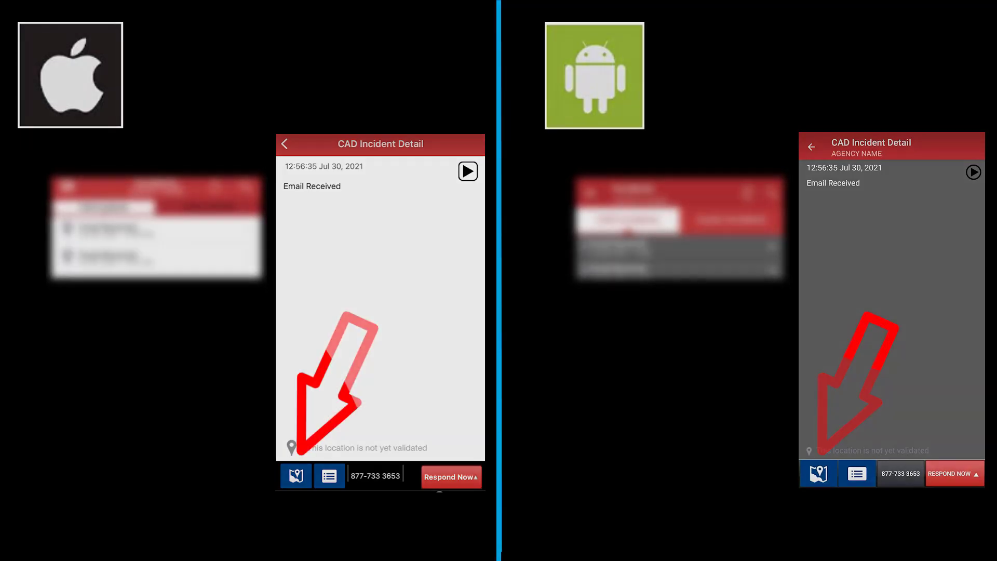
- Show the 'Email Received' incident's location in the Mapping view
click(295, 476)
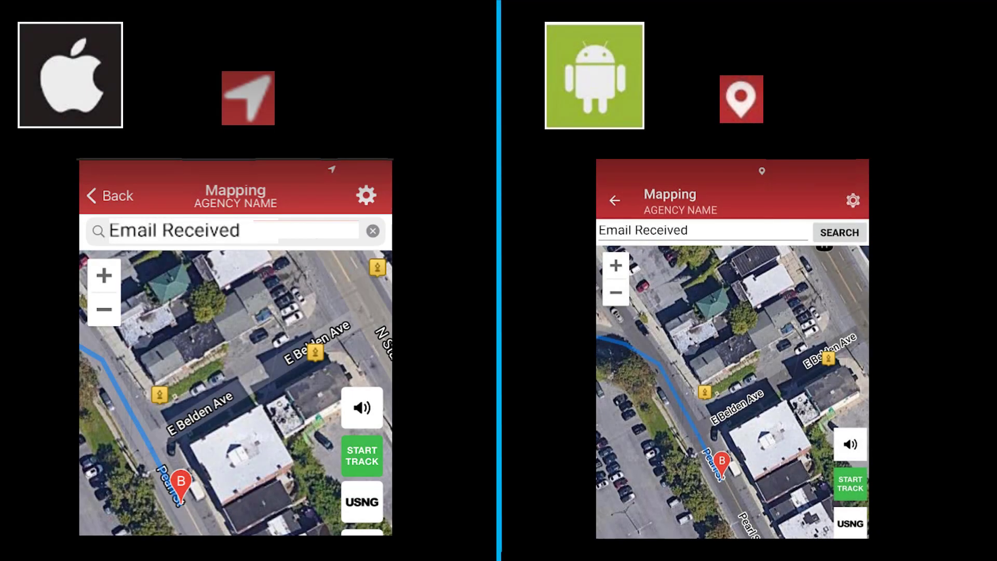